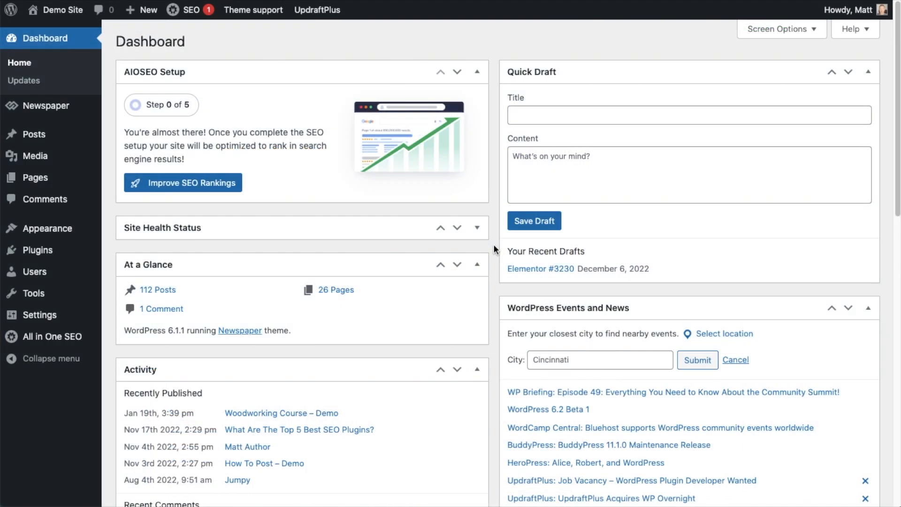
{"action": "mouse_move", "coordinate": [496, 251]}
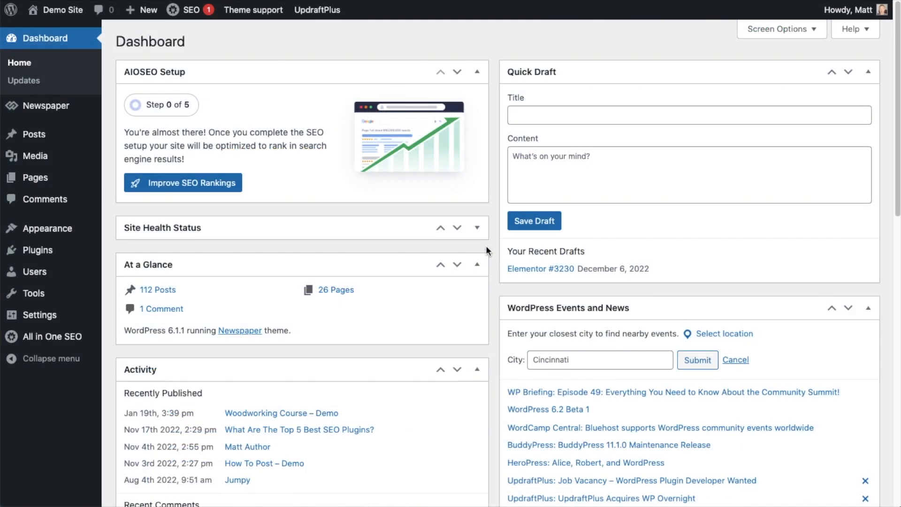
{"action": "mouse_move", "coordinate": [32, 314]}
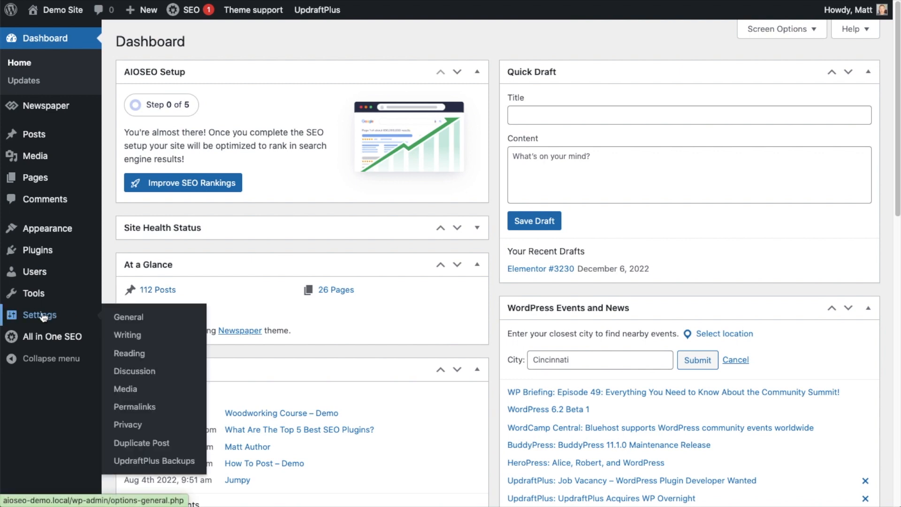
Go from the WordPress dashboard to Settings > Reading
{"action": "left_click", "coordinate": [130, 353]}
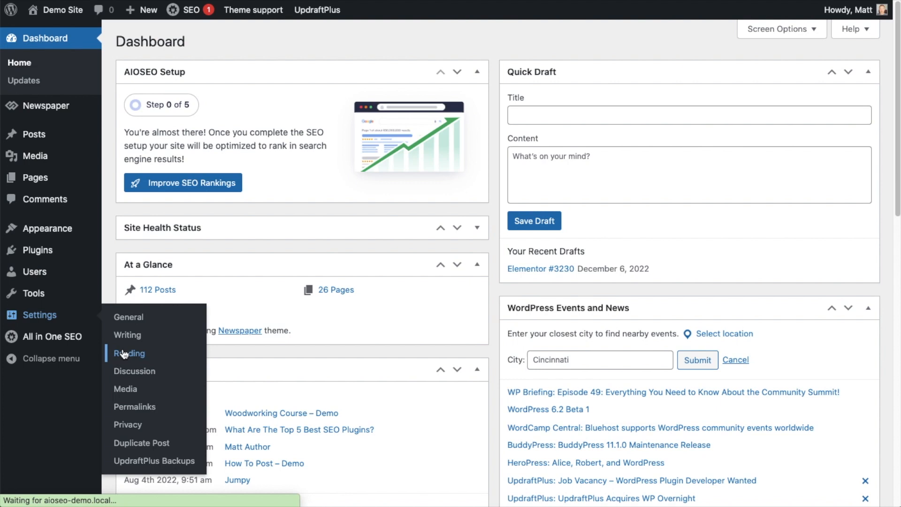
{"action": "left_click", "coordinate": [130, 353]}
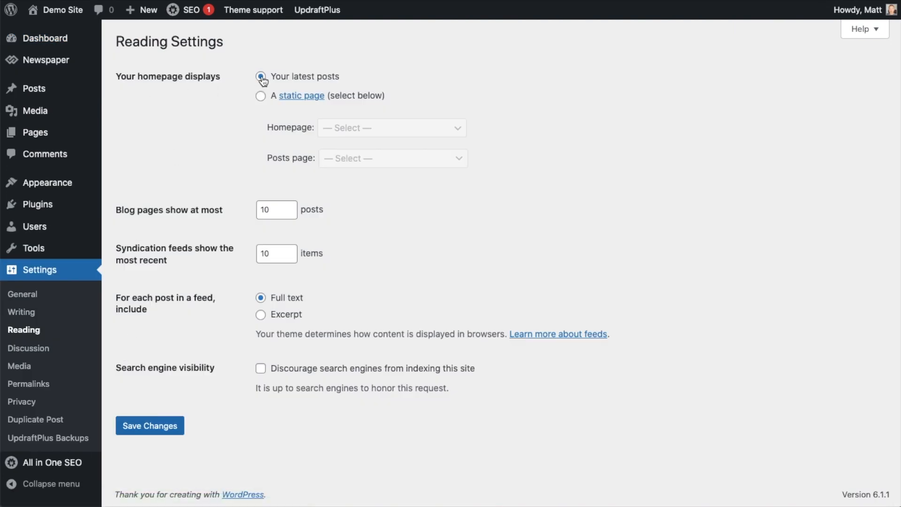
{"action": "left_click", "coordinate": [261, 96]}
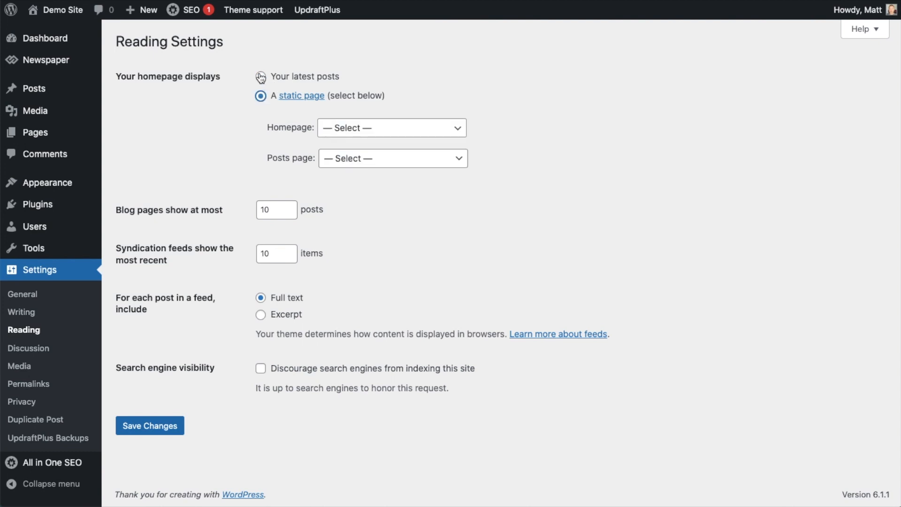
{"action": "left_click", "coordinate": [260, 76]}
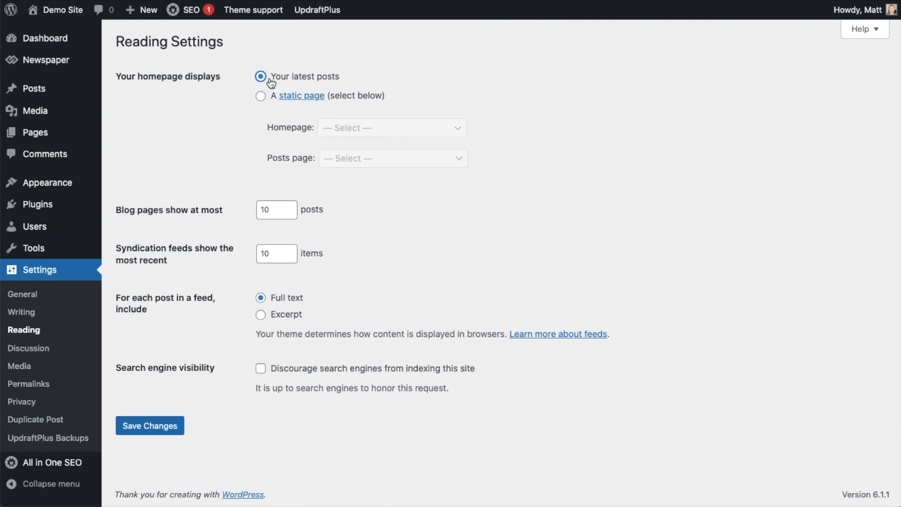
{"action": "mouse_move", "coordinate": [298, 84]}
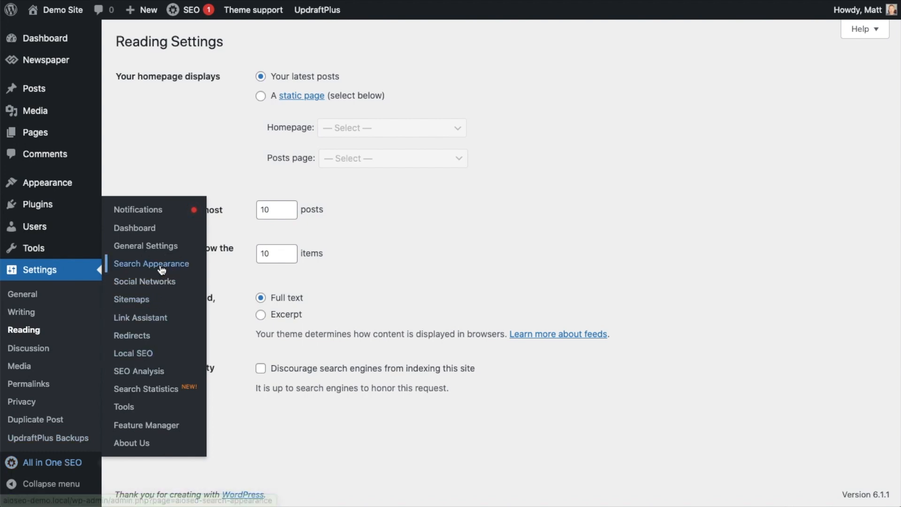
Open AIOSEO Search Appearance and scroll to the Home Page title and meta description
{"action": "left_click", "coordinate": [151, 264]}
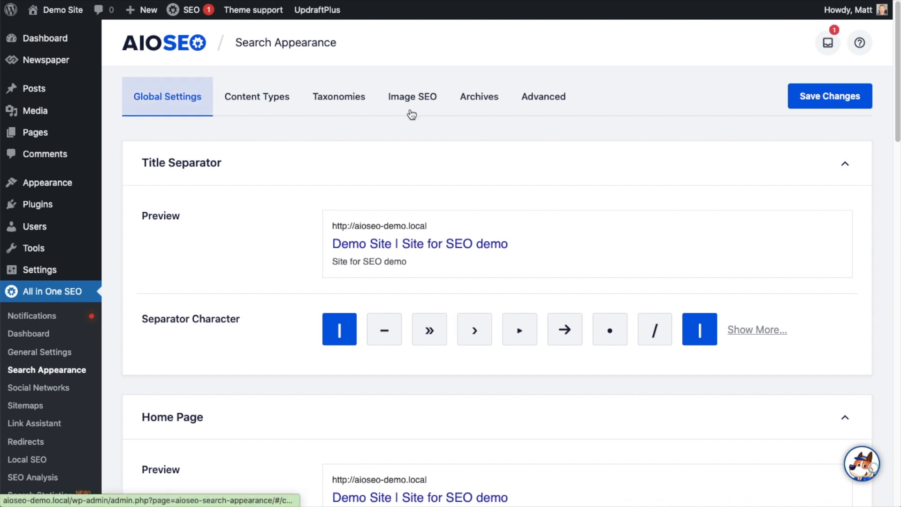
{"action": "scroll", "scroll_direction": "down", "scroll_amount": 3}
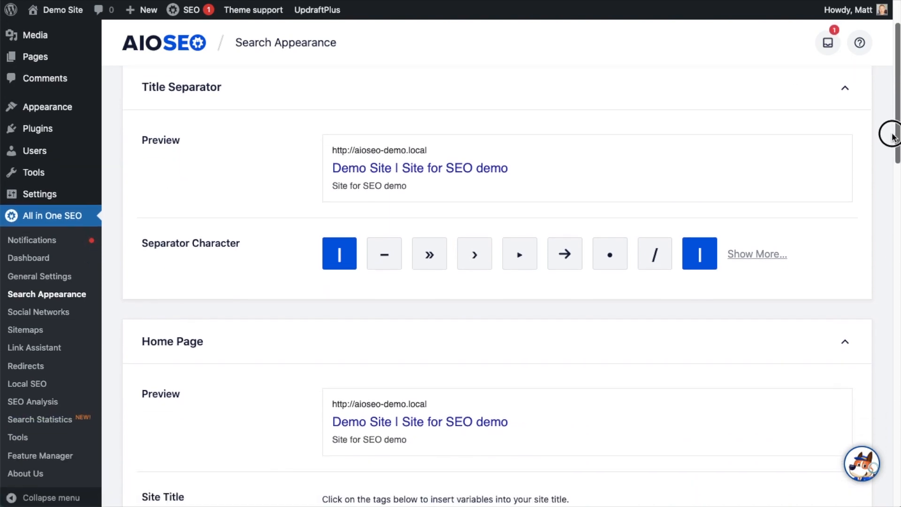
{"action": "scroll", "scroll_direction": "down", "scroll_amount": 3}
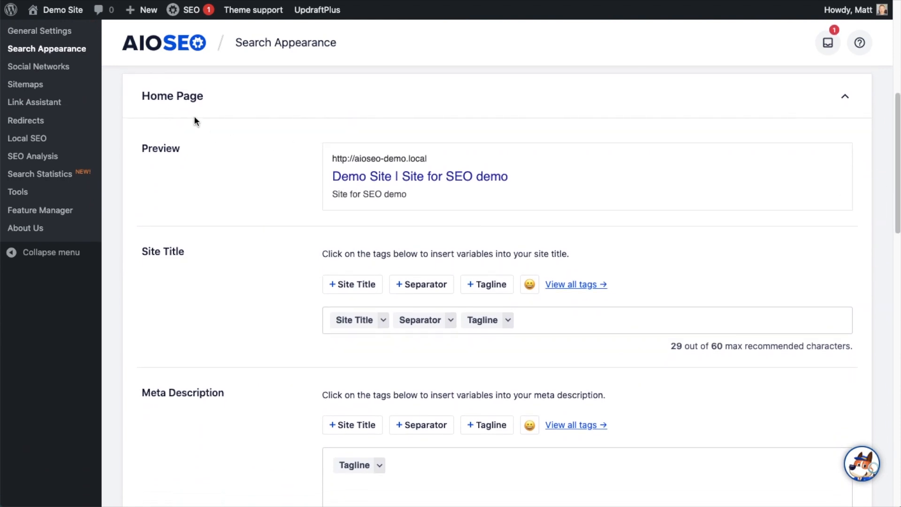
{"action": "mouse_move", "coordinate": [195, 112]}
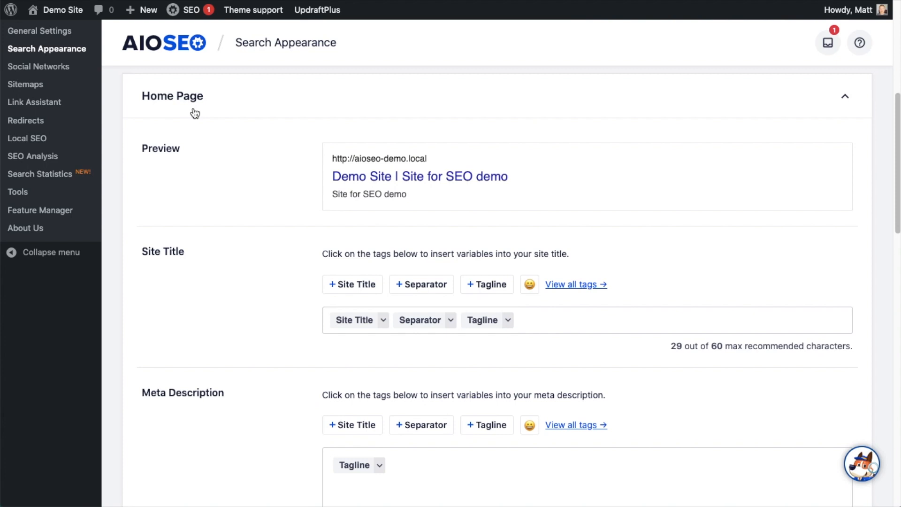
{"action": "mouse_move", "coordinate": [447, 219]}
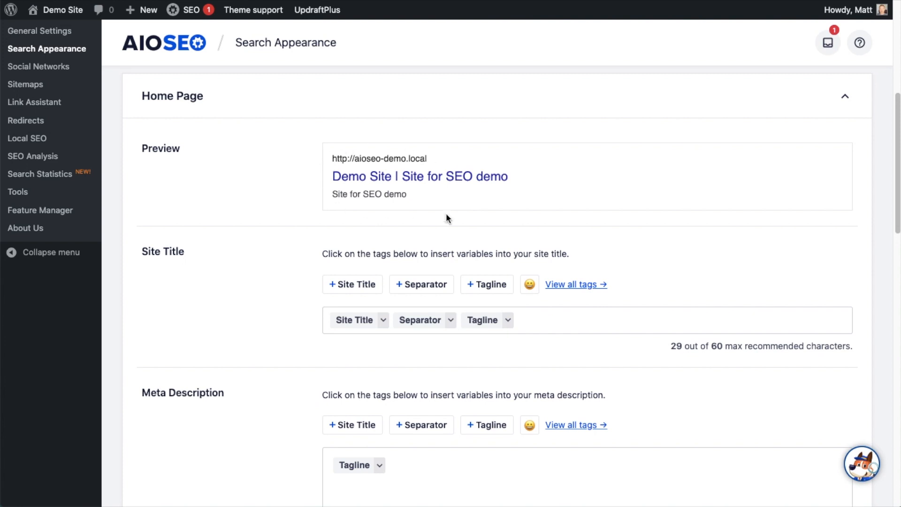
{"action": "mouse_move", "coordinate": [496, 176]}
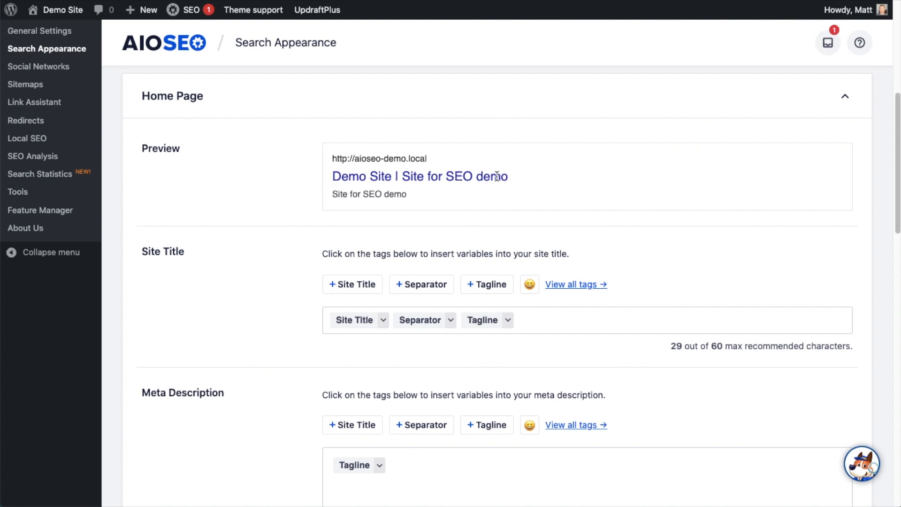
{"action": "scroll", "scroll_direction": "down", "scroll_amount": 3}
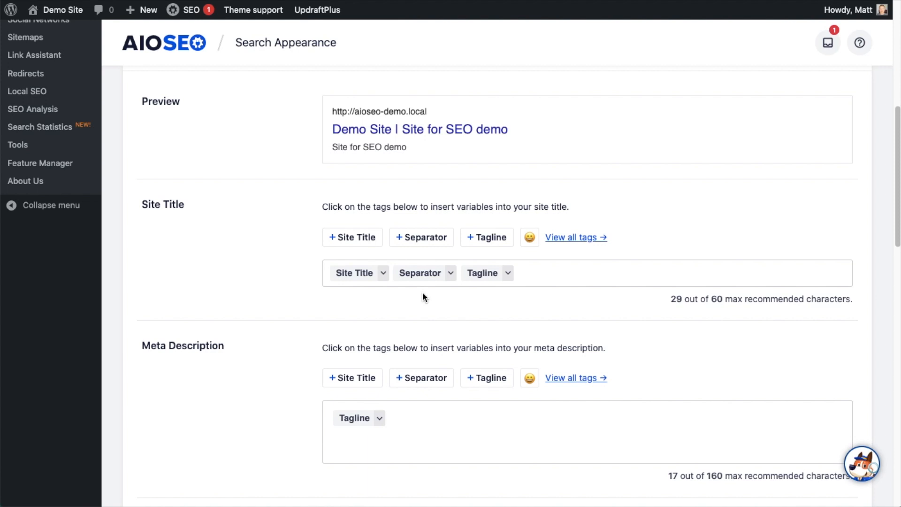
{"action": "mouse_move", "coordinate": [507, 280]}
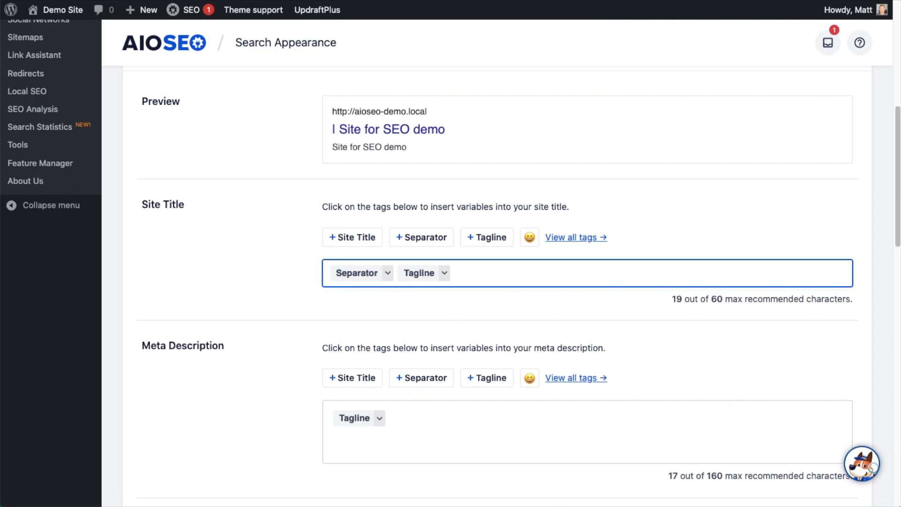
Set the Home Page site title to 'My Webpage', a smiley emoji, then the tagline
{"action": "type", "text": "M"}
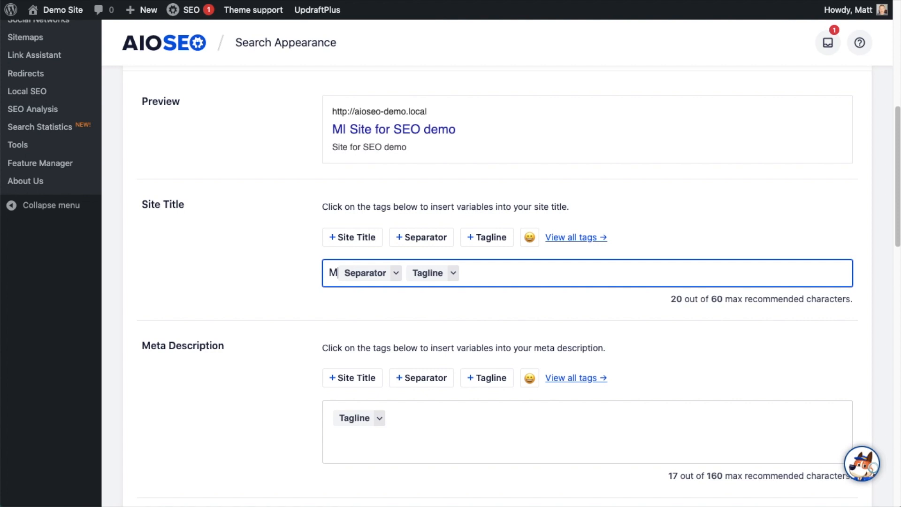
{"action": "type", "text": "y Webpage"}
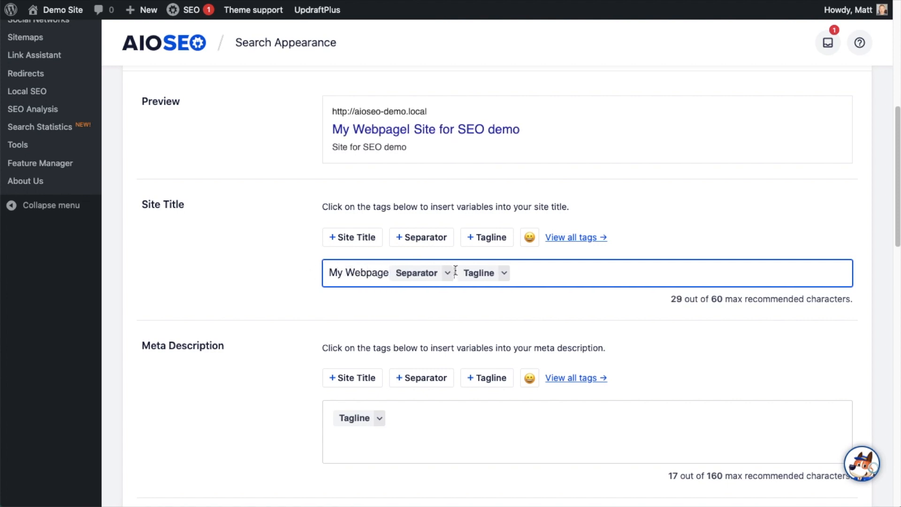
{"action": "left_click", "coordinate": [529, 237]}
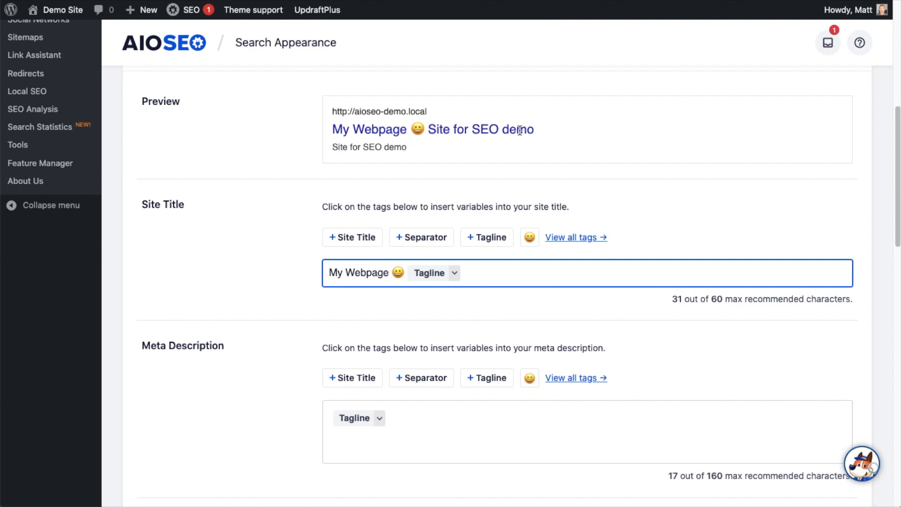
{"action": "scroll", "scroll_direction": "down", "scroll_amount": 3}
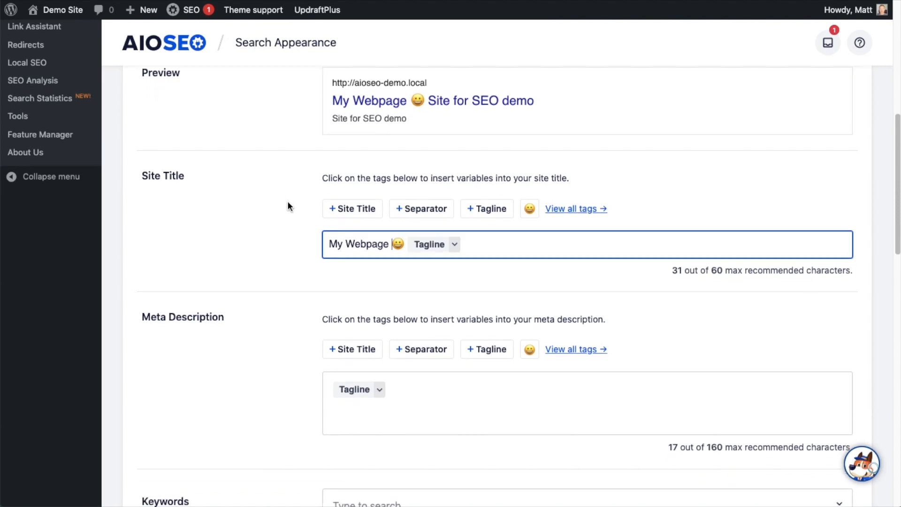
Replace the Home Page meta description's Tagline tag with 'My own custom description.'
{"action": "scroll", "scroll_direction": "down", "scroll_amount": 3}
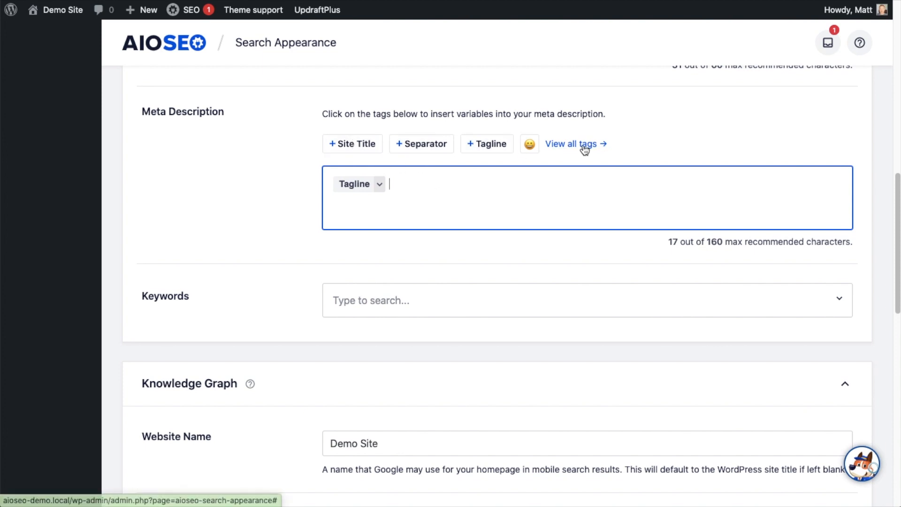
{"action": "type", "text": "#"}
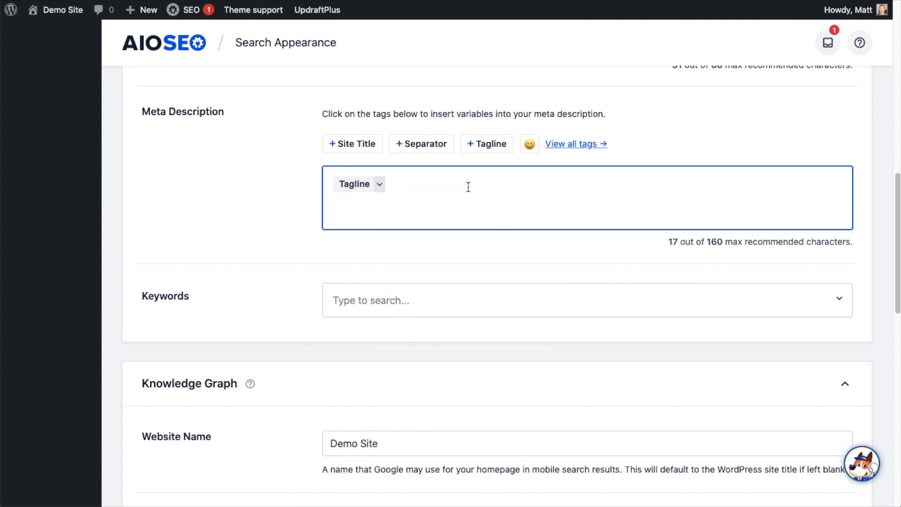
{"action": "type", "text": "#"}
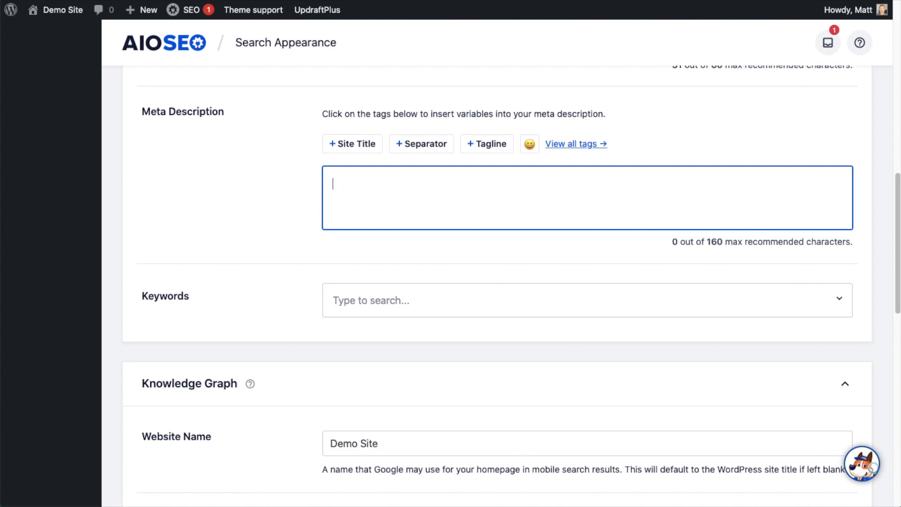
{"action": "type", "text": "My own cus"}
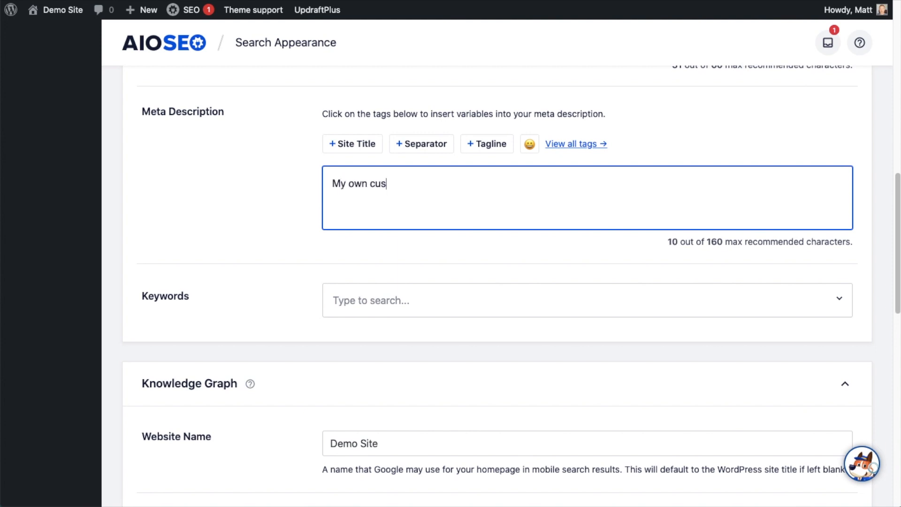
{"action": "type", "text": "tom description."}
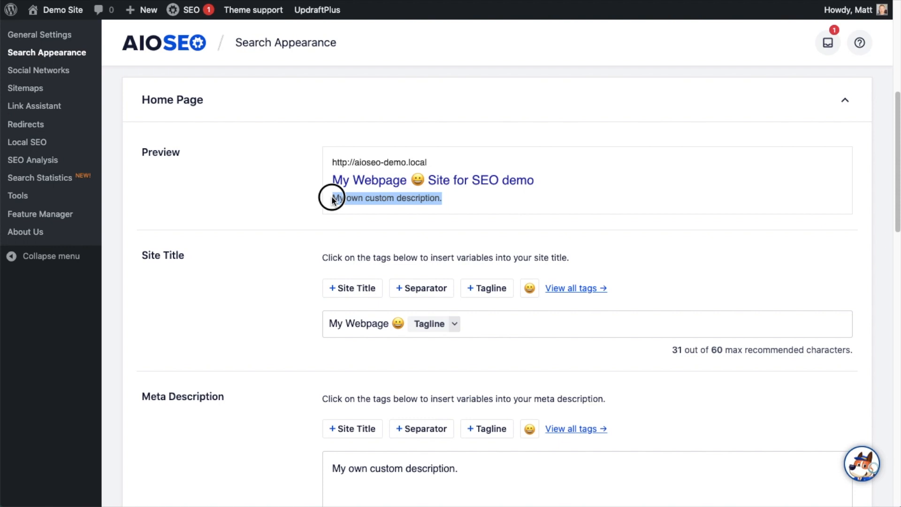
{"action": "left_click", "coordinate": [314, 191]}
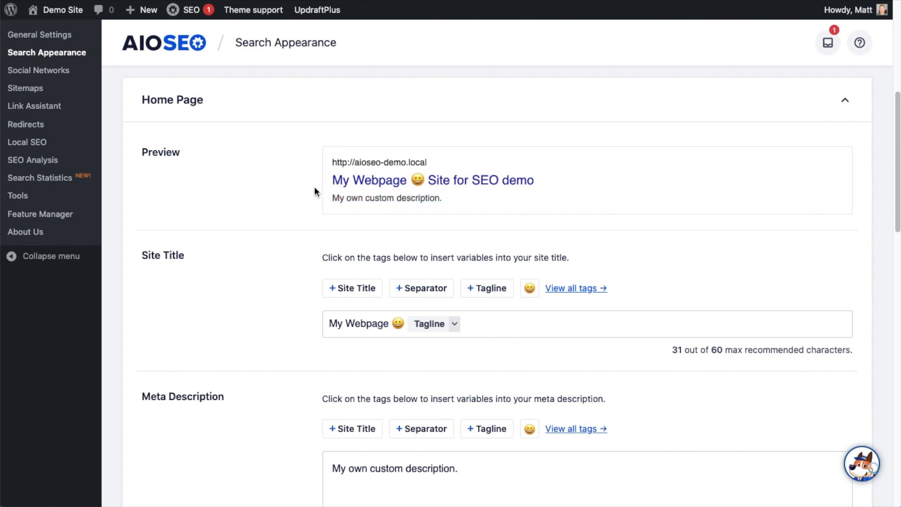
{"action": "mouse_move", "coordinate": [228, 264]}
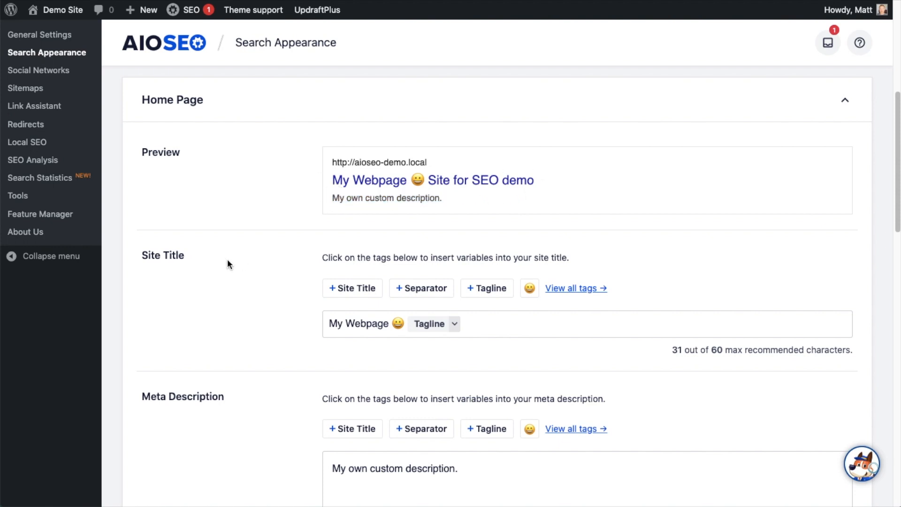
{"action": "scroll", "scroll_direction": "down", "scroll_amount": 3}
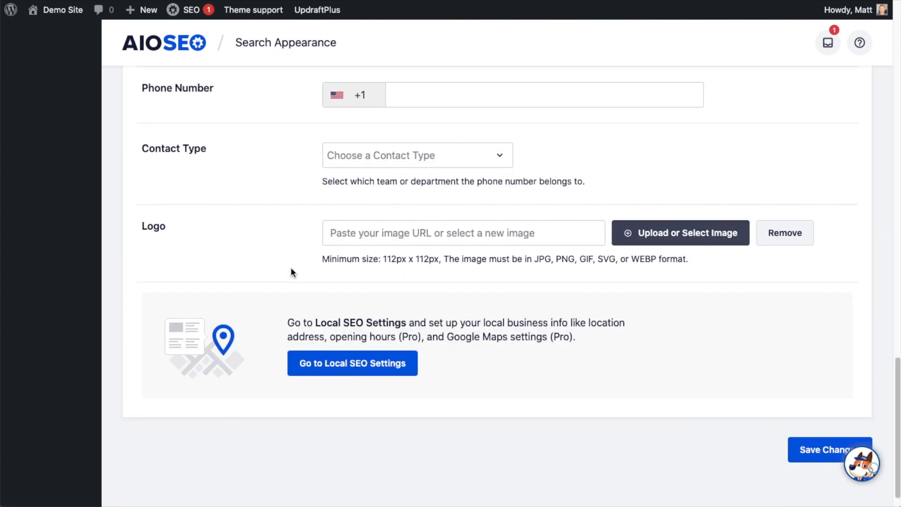
{"action": "scroll", "scroll_direction": "down", "scroll_amount": 3}
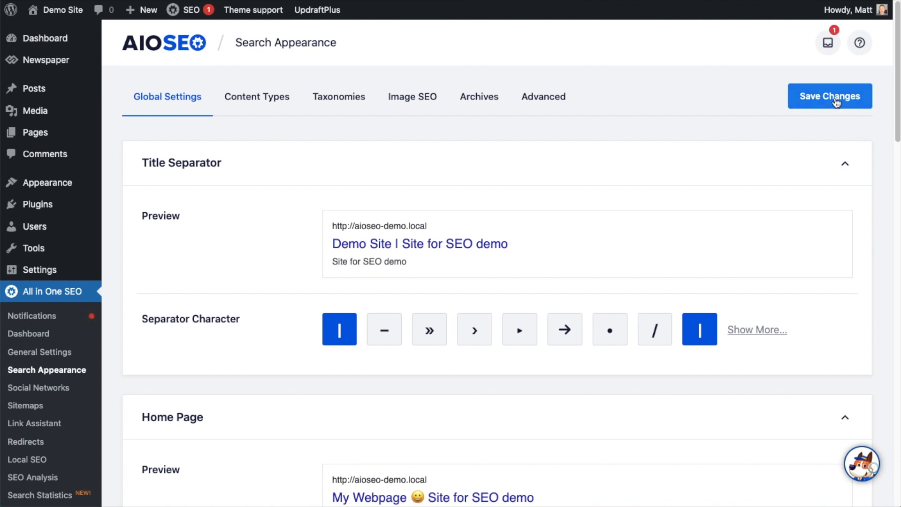
Save the Search Appearance home page title and description changes
{"action": "left_click", "coordinate": [830, 96]}
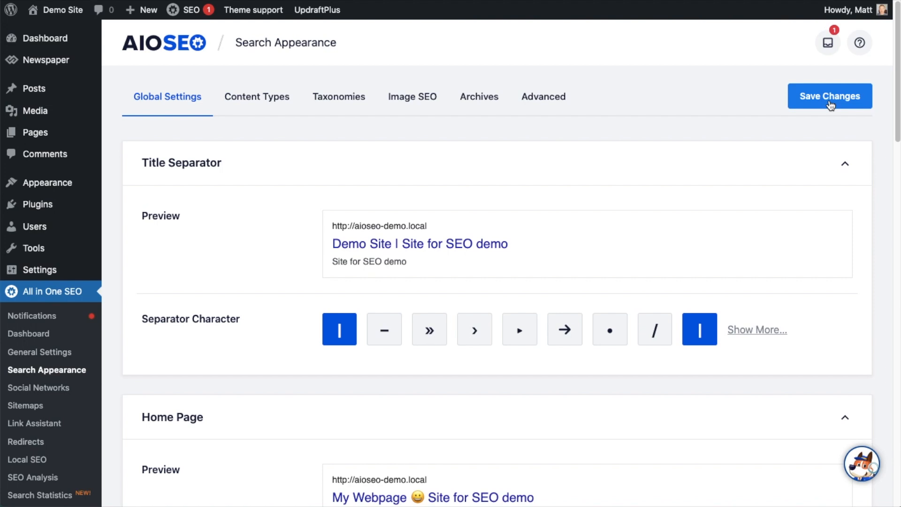
{"action": "mouse_move", "coordinate": [71, 336]}
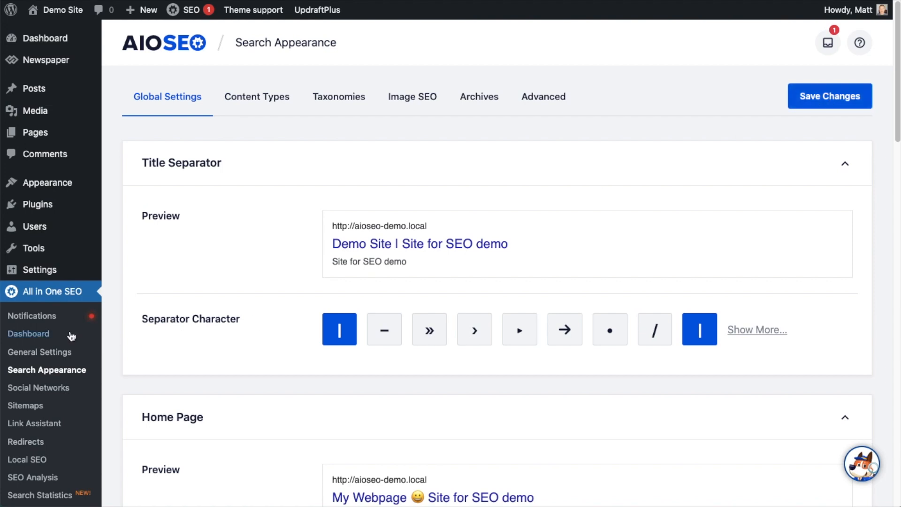
{"action": "mouse_move", "coordinate": [39, 269]}
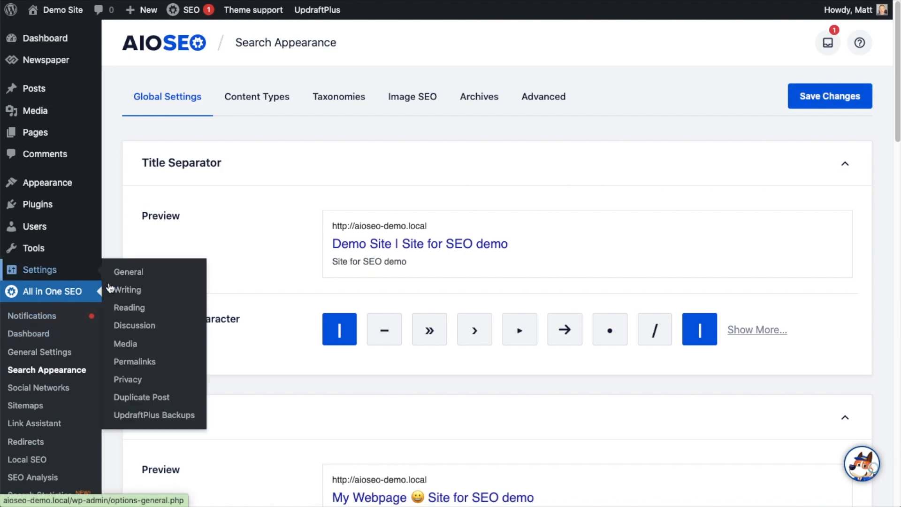
Set the homepage to the static page HOME in Reading settings and save
{"action": "left_click", "coordinate": [129, 307]}
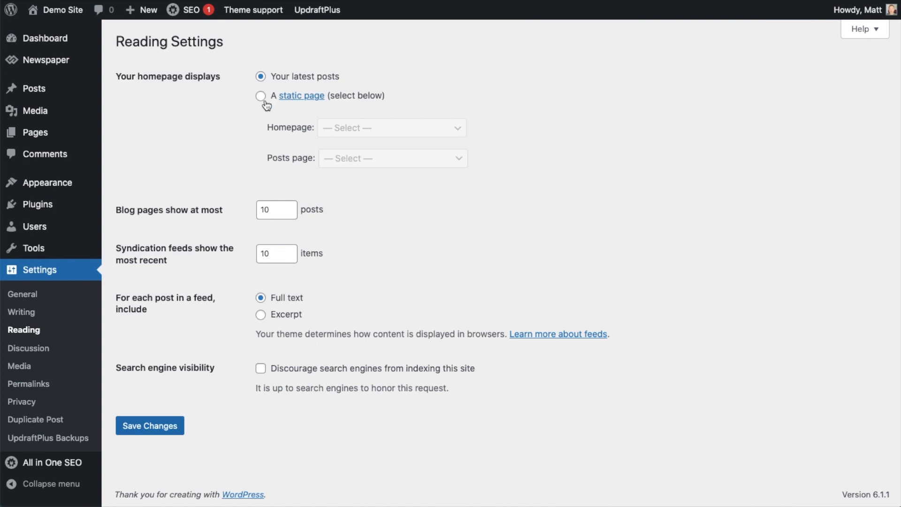
{"action": "left_click", "coordinate": [260, 96]}
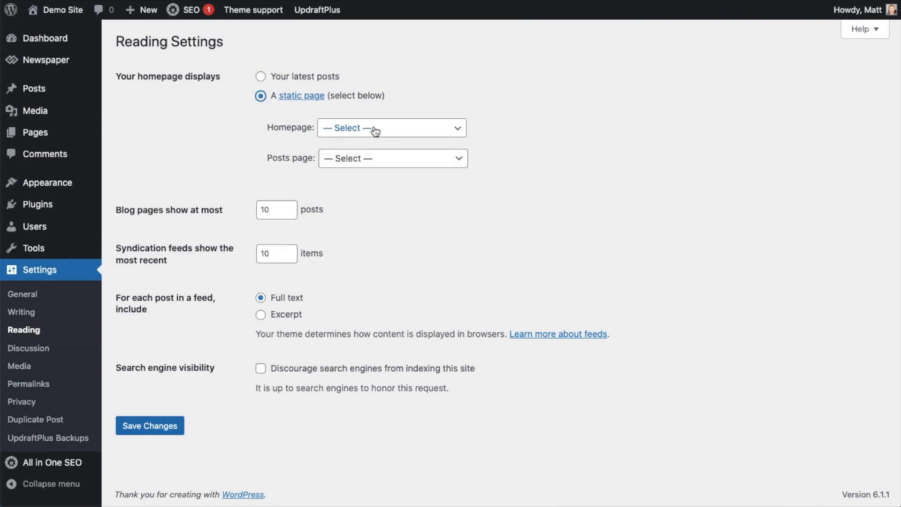
{"action": "left_click", "coordinate": [391, 128]}
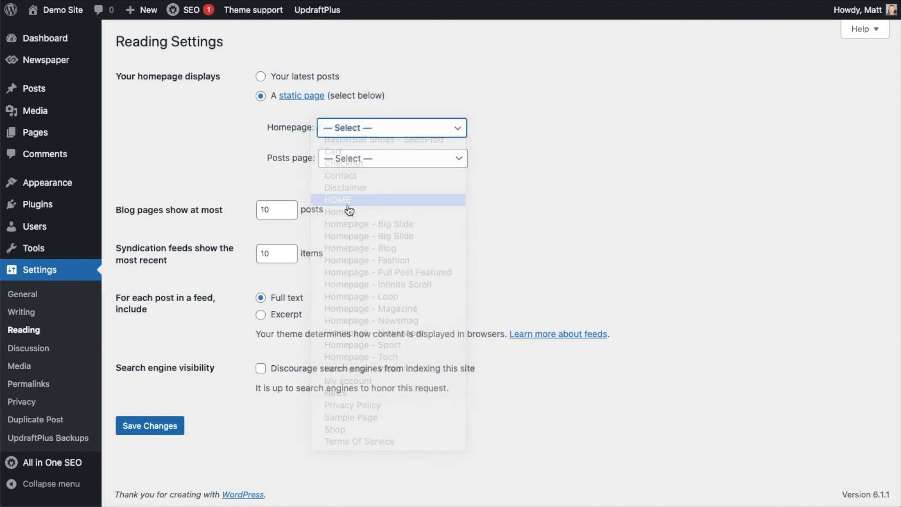
{"action": "left_click", "coordinate": [337, 199]}
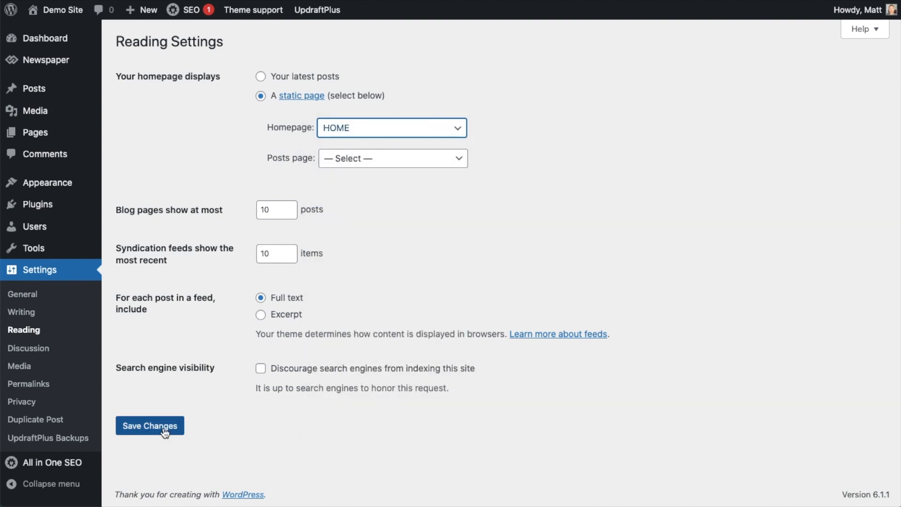
{"action": "left_click", "coordinate": [149, 425]}
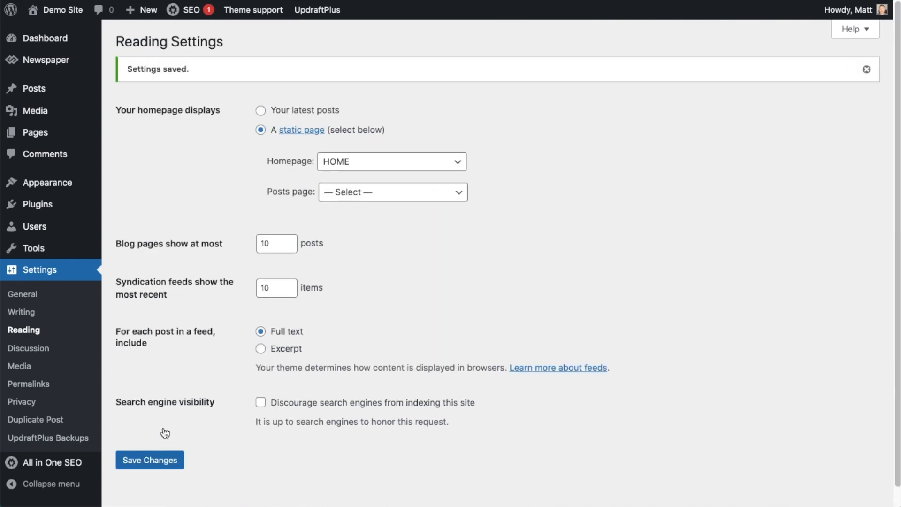
{"action": "mouse_move", "coordinate": [35, 133]}
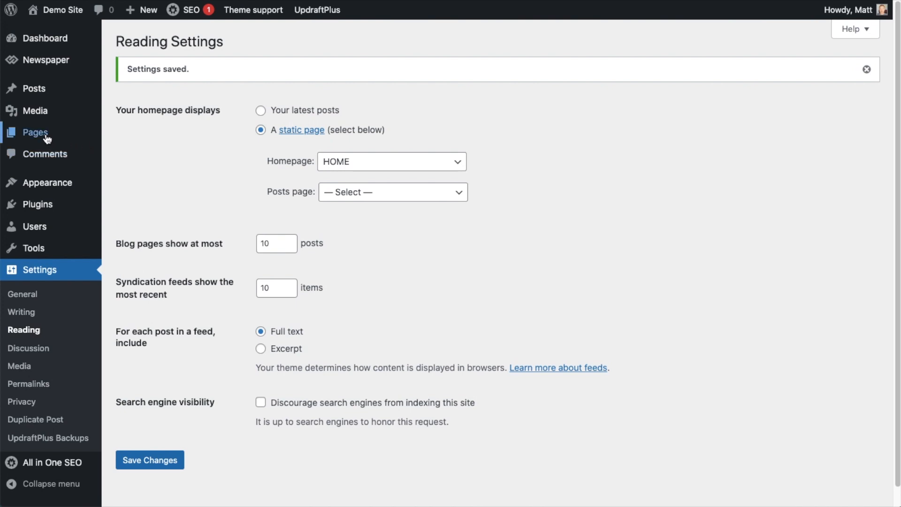
{"action": "mouse_move", "coordinate": [34, 133]}
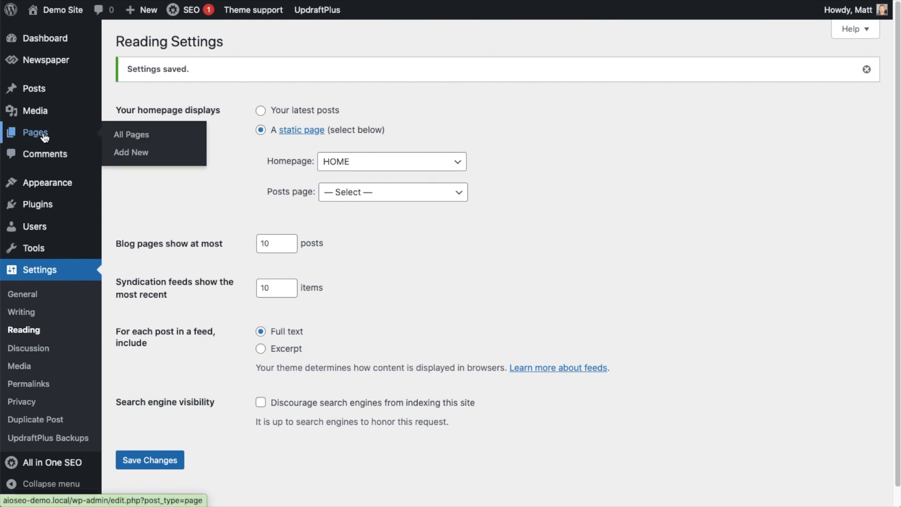
Open the HOME page from the Pages list in the block editor
{"action": "left_click", "coordinate": [131, 135]}
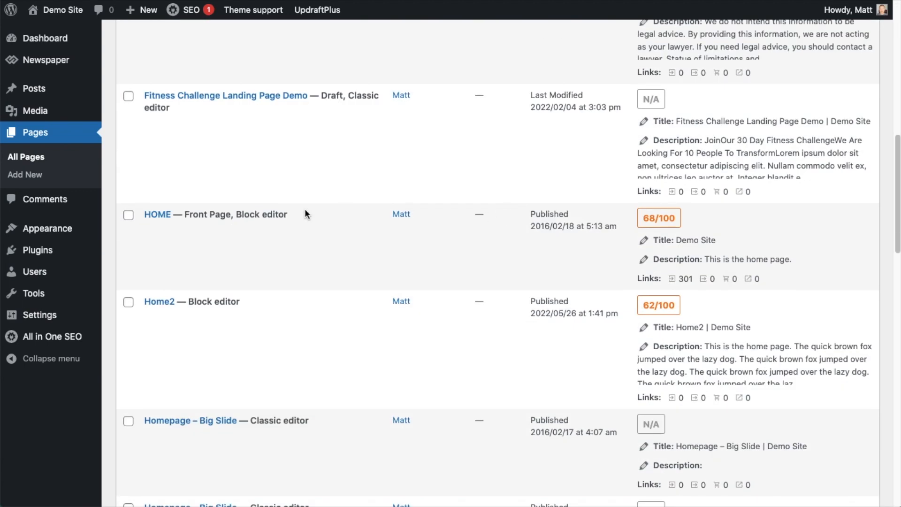
{"action": "mouse_move", "coordinate": [157, 214]}
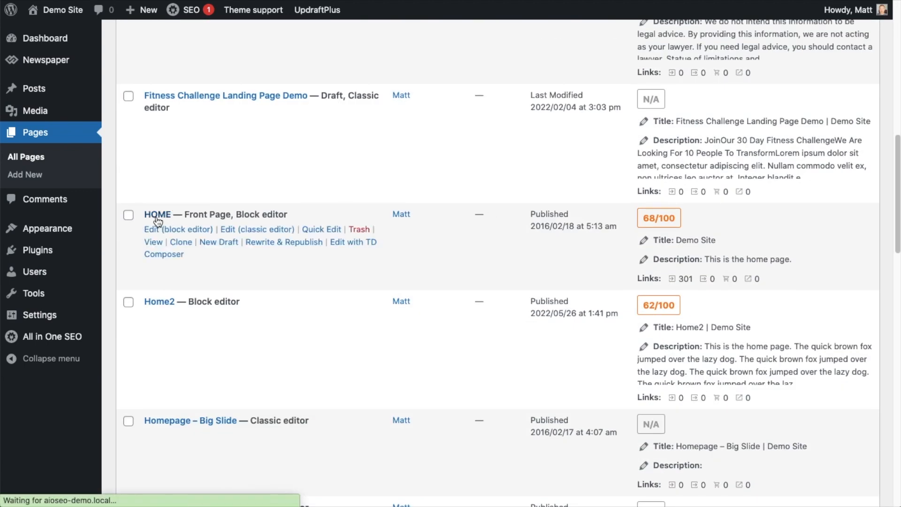
{"action": "left_click", "coordinate": [151, 228]}
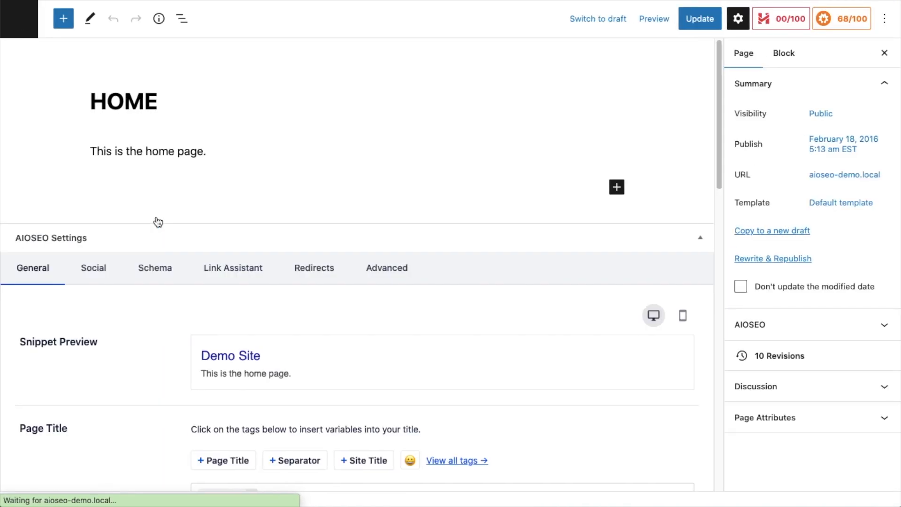
{"action": "scroll", "scroll_direction": "down", "scroll_amount": 3}
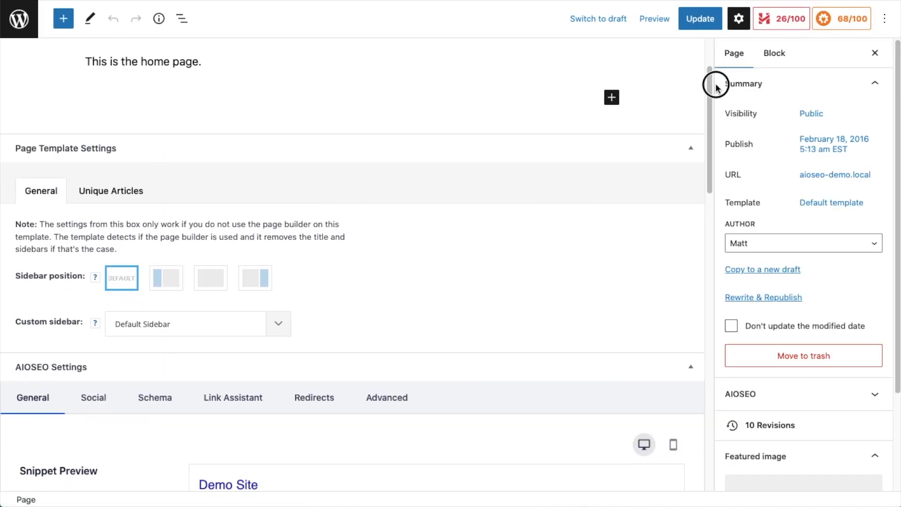
{"action": "scroll", "scroll_direction": "down", "scroll_amount": 3}
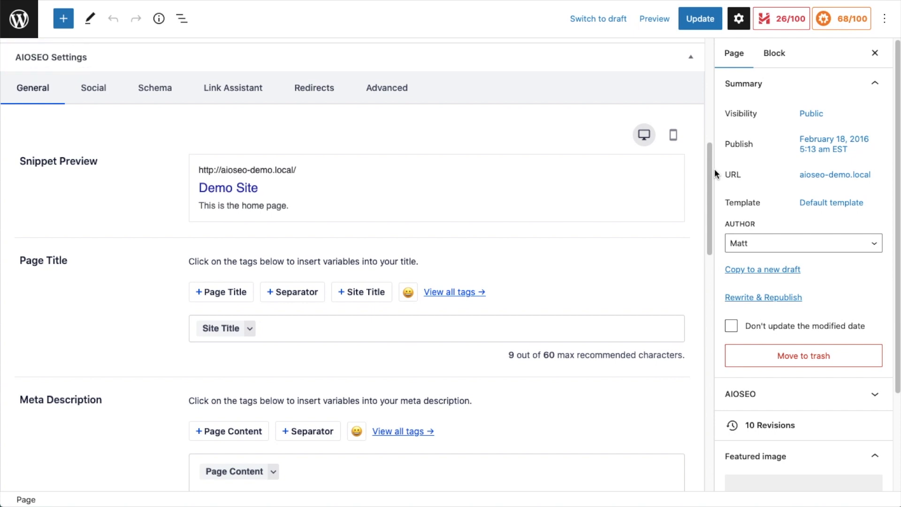
{"action": "mouse_move", "coordinate": [372, 199]}
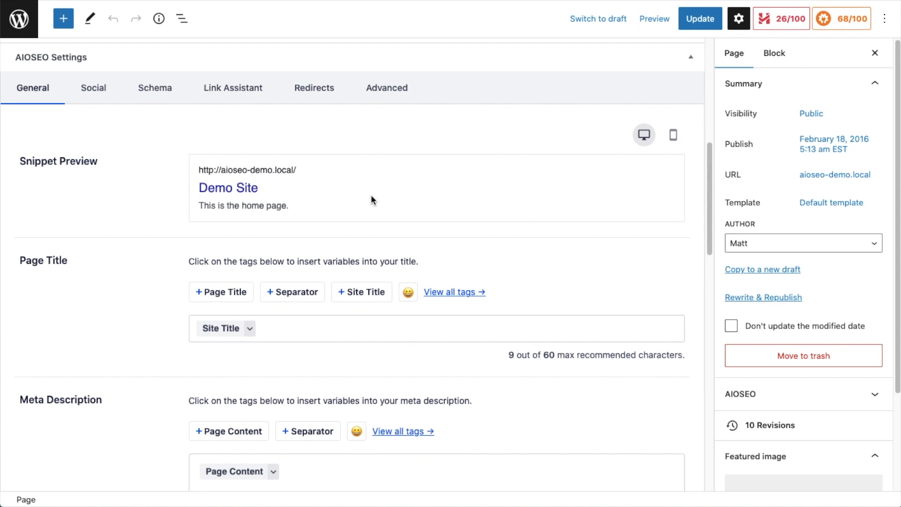
{"action": "scroll", "scroll_direction": "down", "scroll_amount": 3}
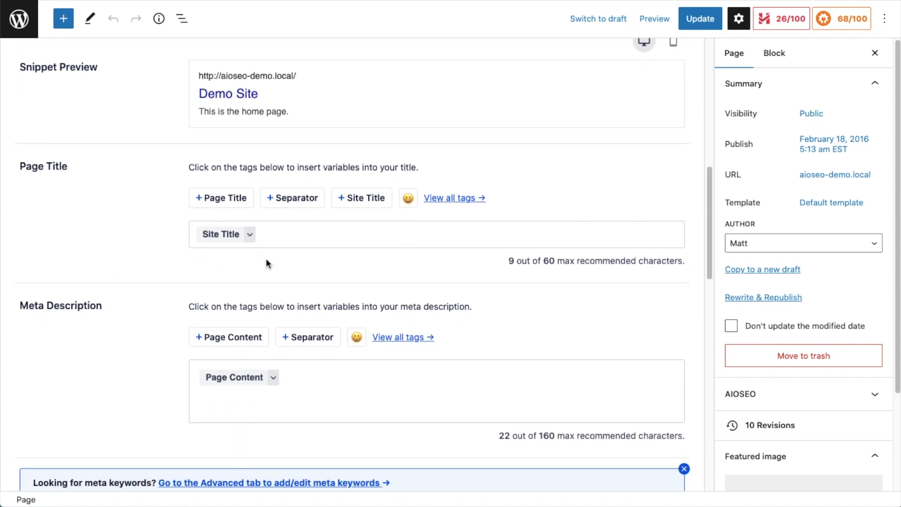
{"action": "scroll", "scroll_direction": "down", "scroll_amount": 3}
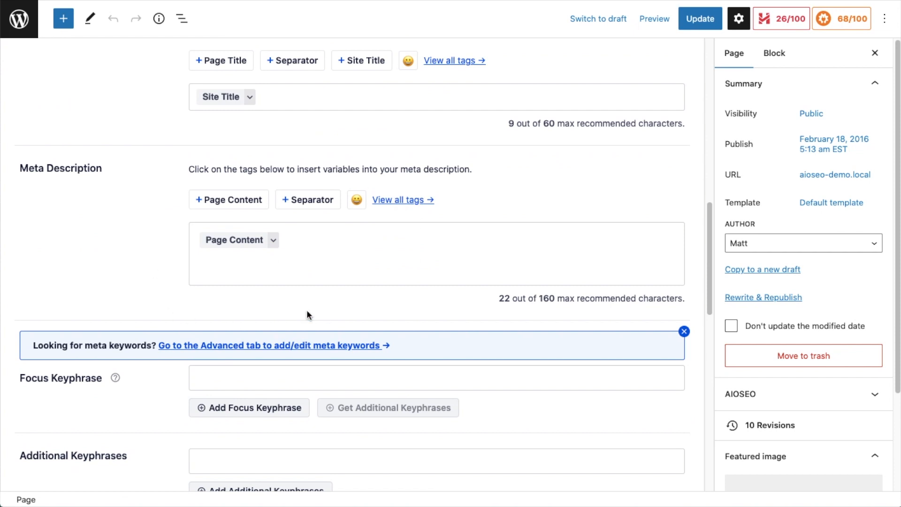
{"action": "scroll", "scroll_direction": "up", "scroll_amount": 3}
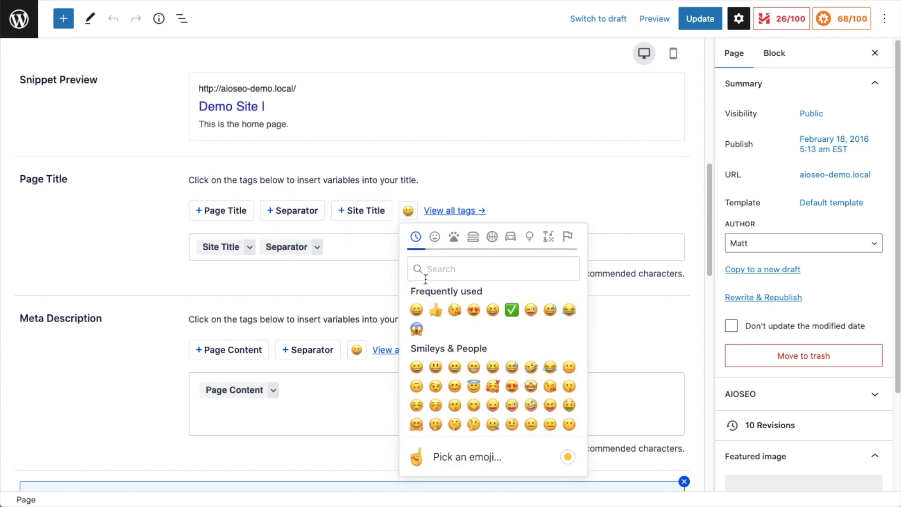
Make the HOME page AIOSEO title Site Title, separator, ✅, separator, 'The Best Site!'
{"action": "left_click", "coordinate": [511, 310]}
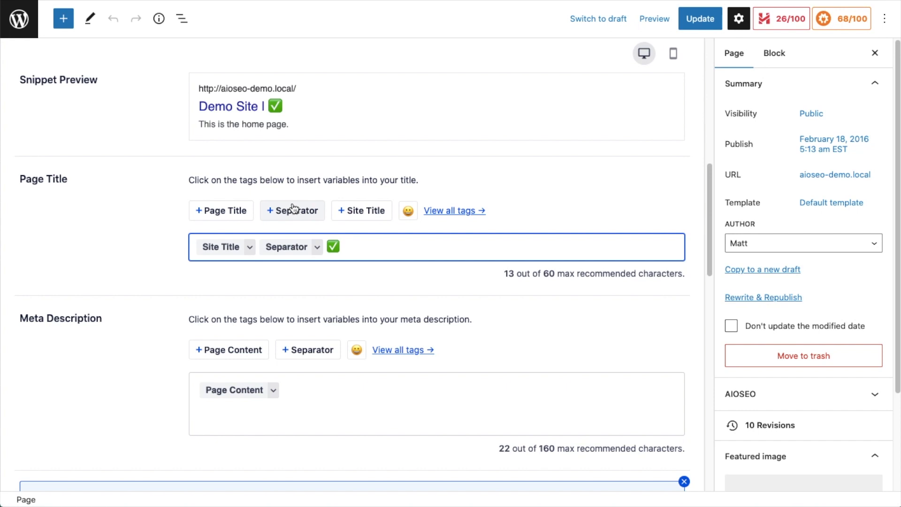
{"action": "left_click", "coordinate": [292, 210]}
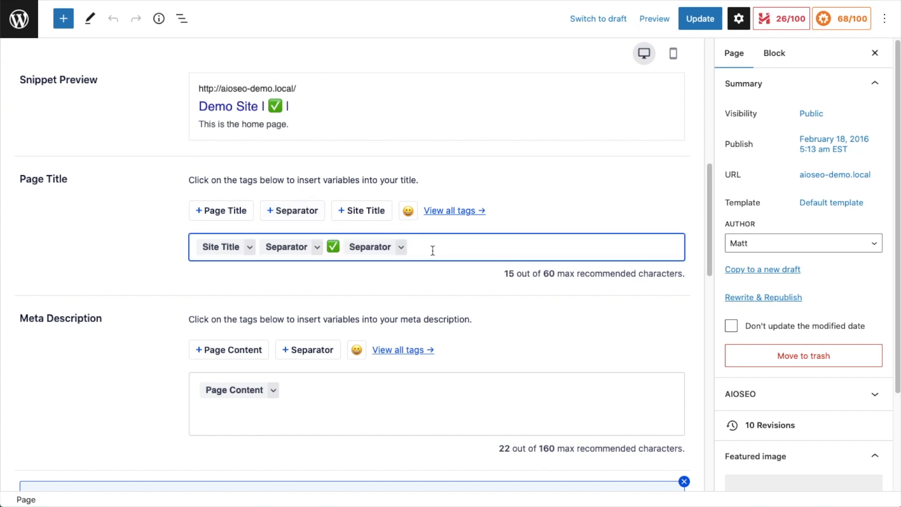
{"action": "type", "text": "The Best Site!"}
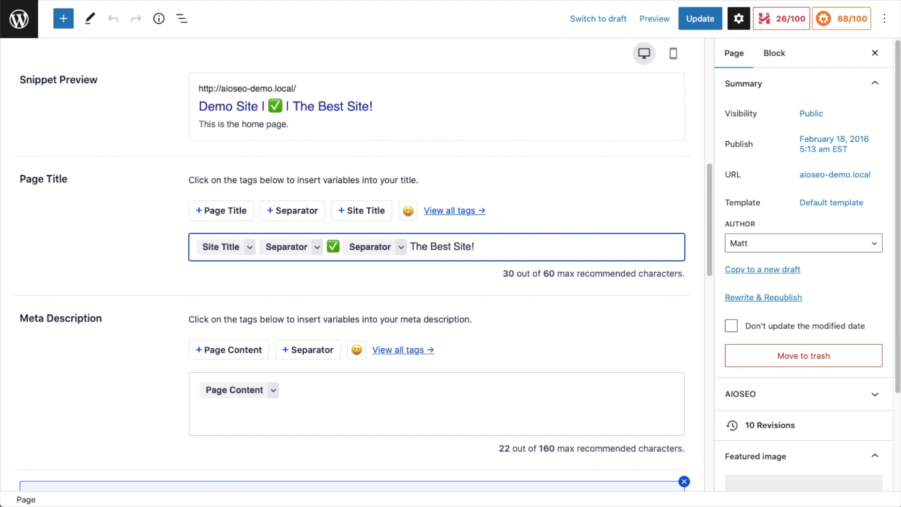
{"action": "scroll", "scroll_direction": "down", "scroll_amount": 3}
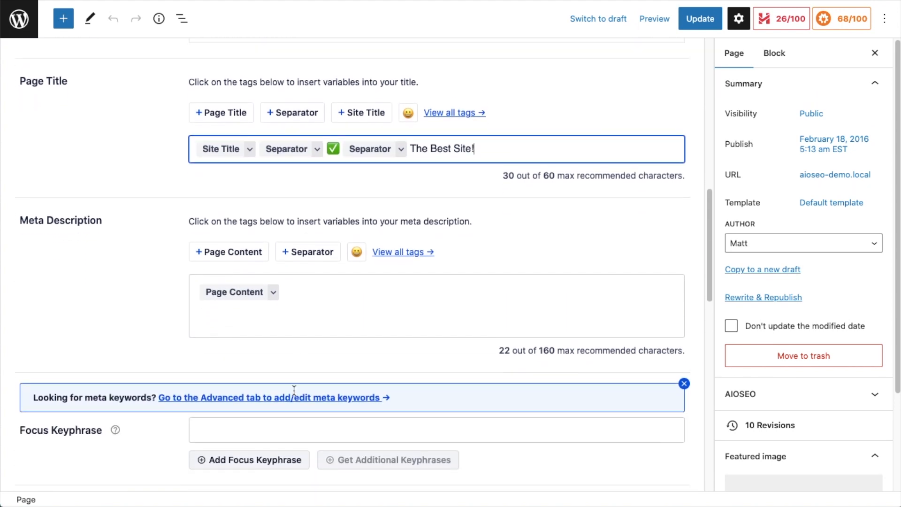
{"action": "scroll", "scroll_direction": "down", "scroll_amount": 3}
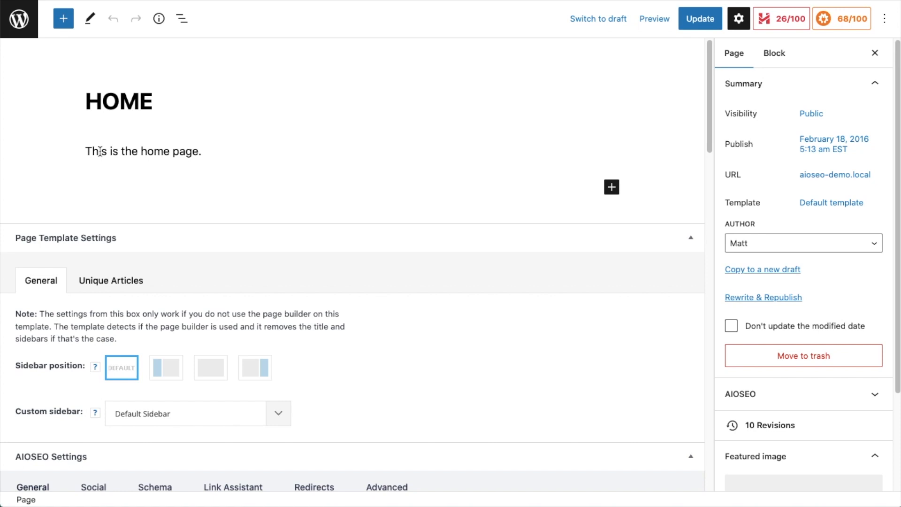
Swap the HOME page meta description's Page Content tag for the Tagline smart tag
{"action": "scroll", "scroll_direction": "down", "scroll_amount": 3}
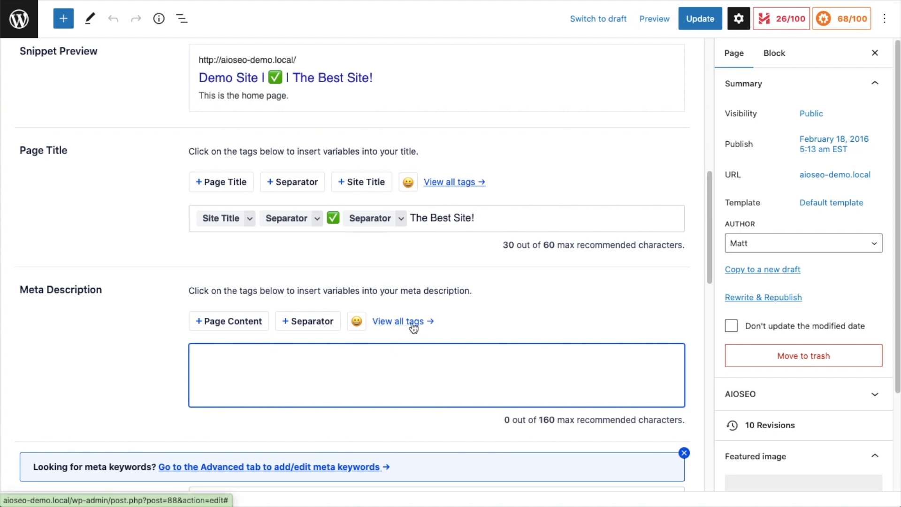
{"action": "type", "text": "#"}
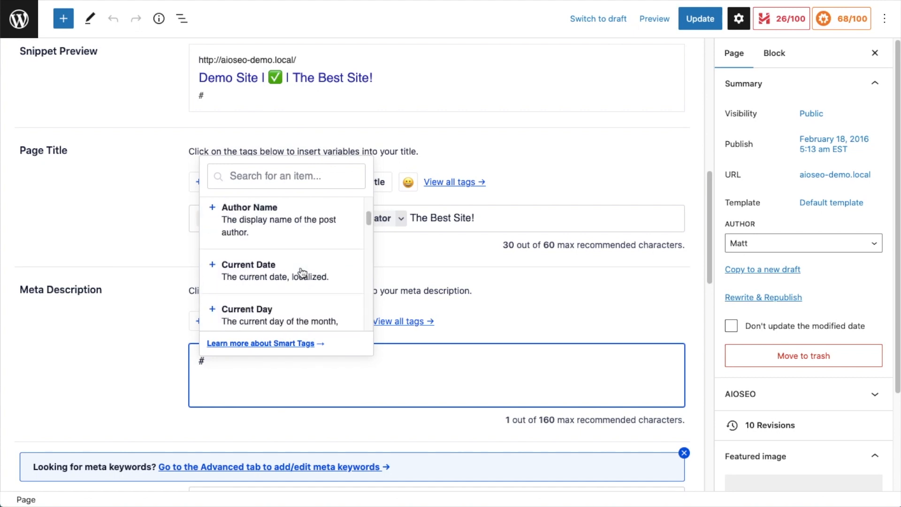
{"action": "scroll", "scroll_direction": "down", "scroll_amount": 3}
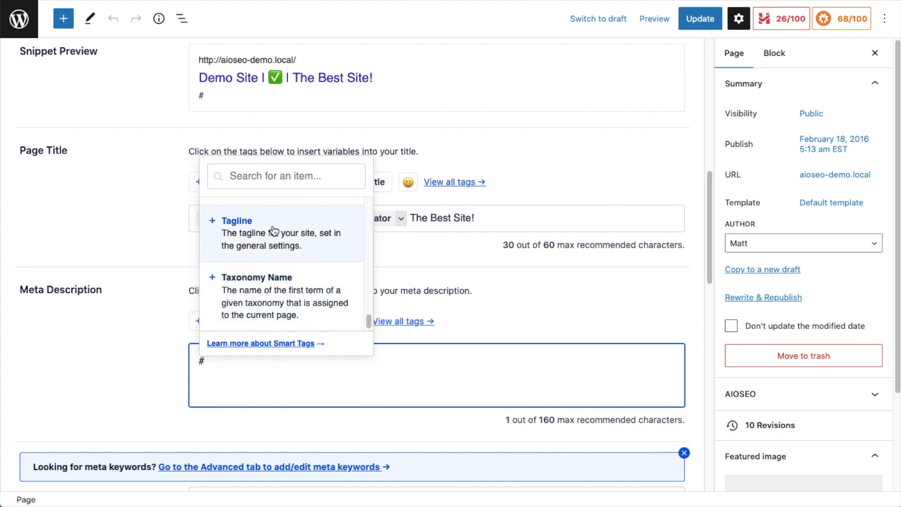
{"action": "left_click", "coordinate": [236, 221]}
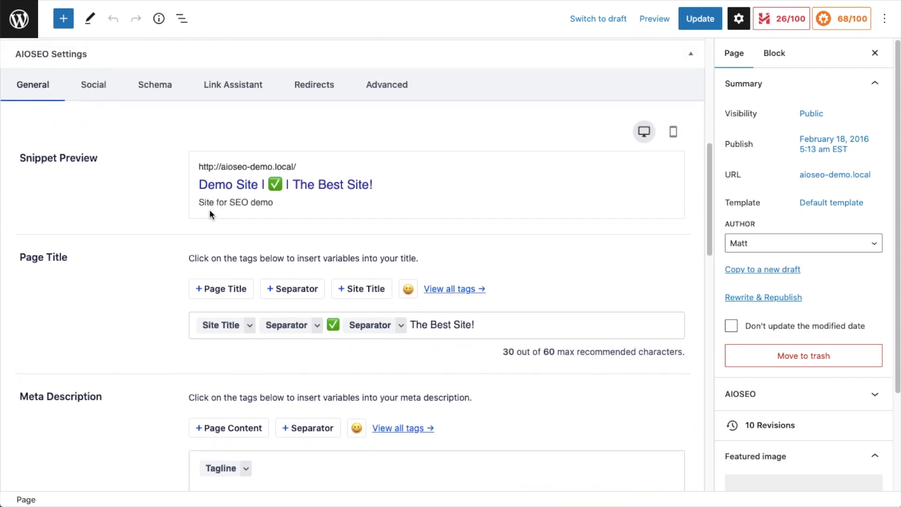
{"action": "double_click", "coordinate": [244, 203]}
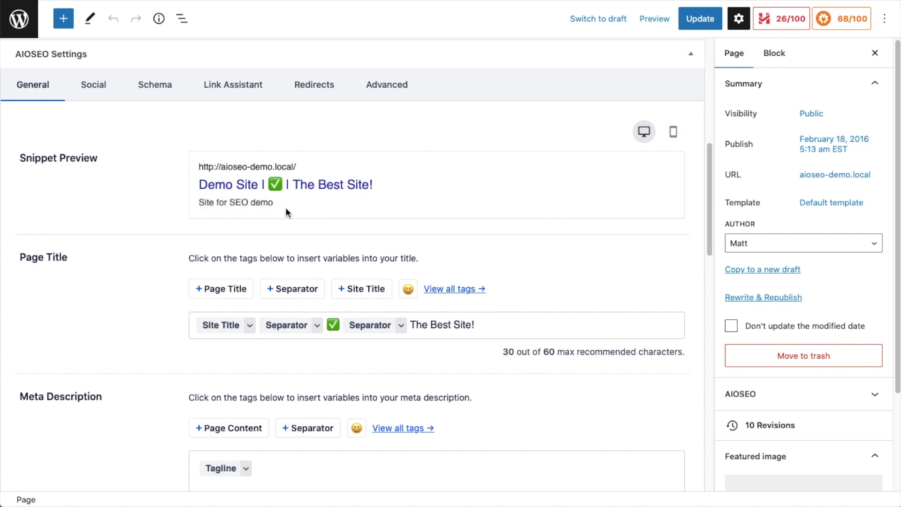
{"action": "mouse_move", "coordinate": [262, 217]}
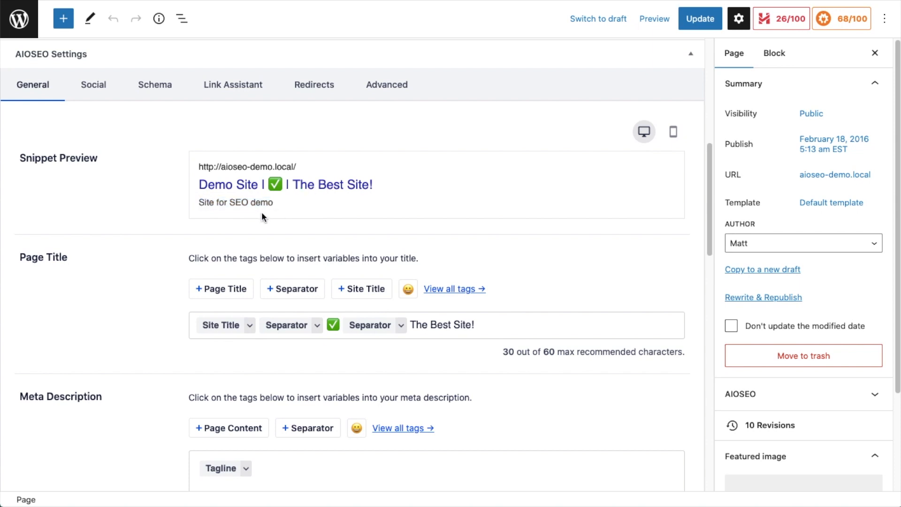
{"action": "mouse_move", "coordinate": [698, 257]}
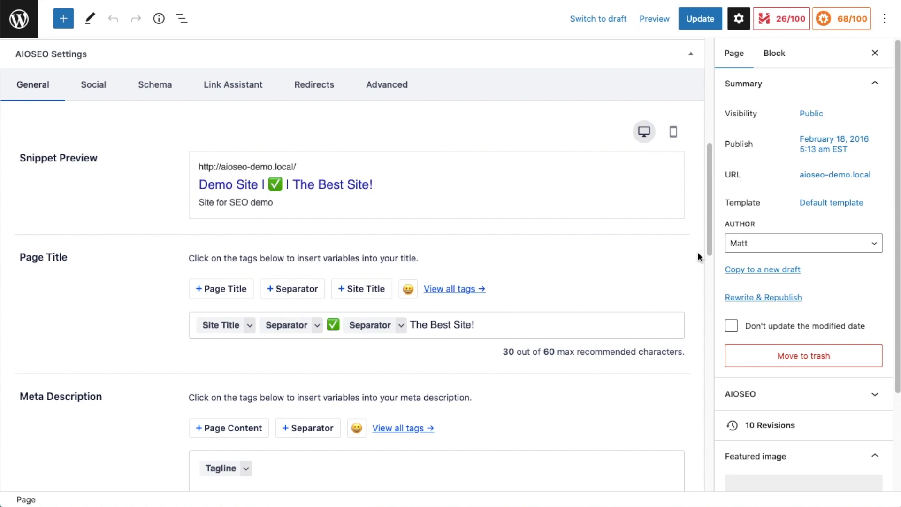
{"action": "mouse_move", "coordinate": [652, 223]}
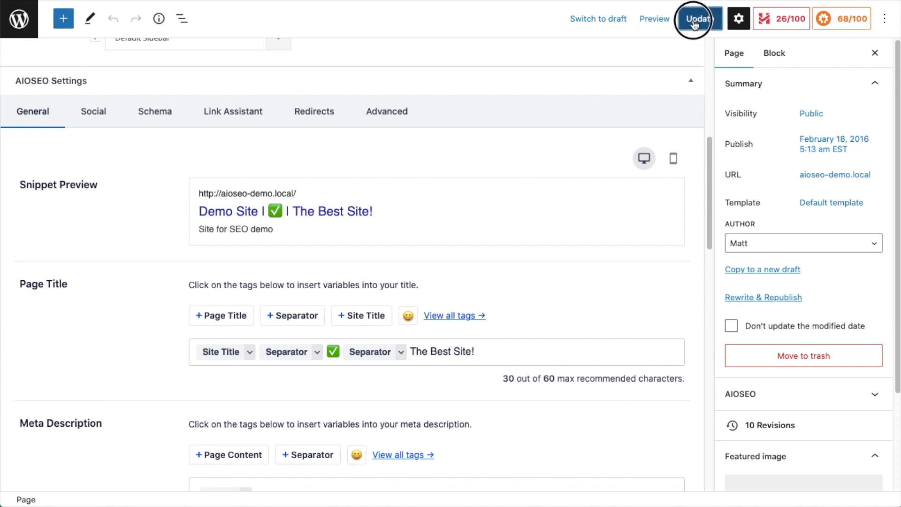
Update the HOME page to submit its new AIOSEO title and description
{"action": "left_click", "coordinate": [698, 18]}
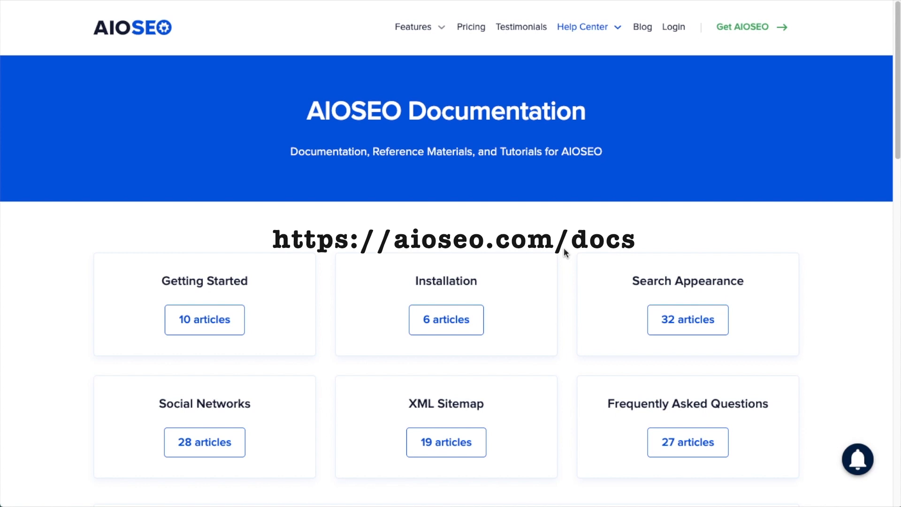
Scroll the AIOSEO docs page down to its article categories and help search box
{"action": "scroll", "scroll_direction": "down", "scroll_amount": 3}
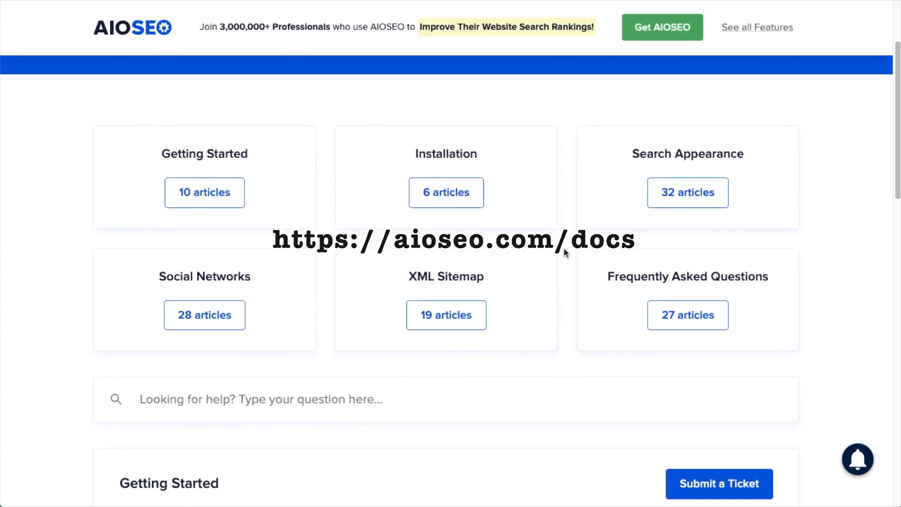